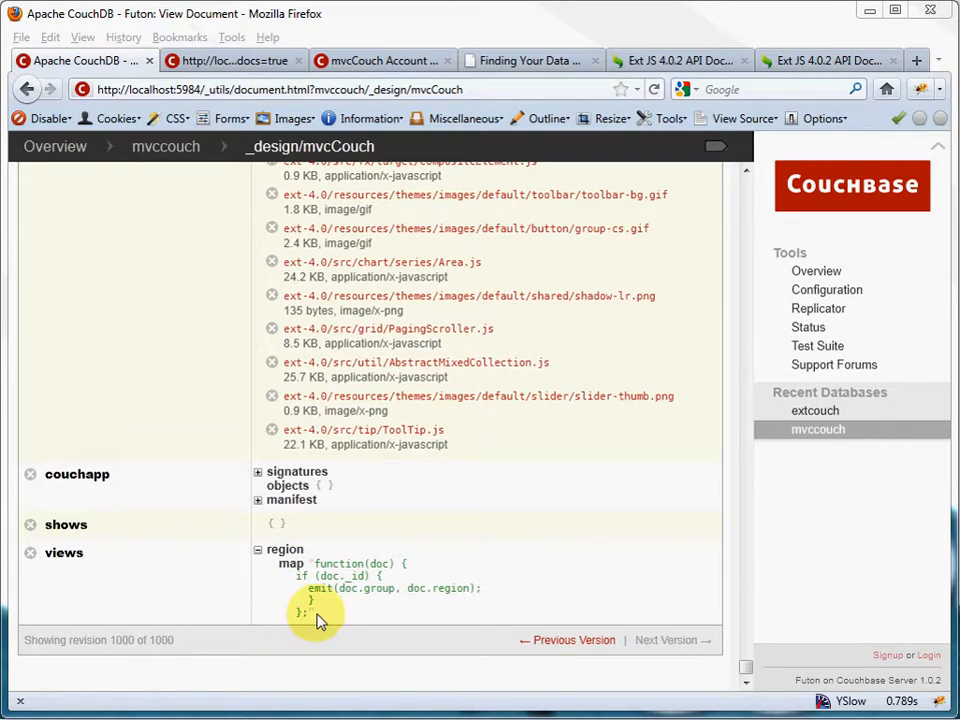
Step: Highlight the region view's map function in the mvcCouch design document's views field
drag(267, 549, 310, 613)
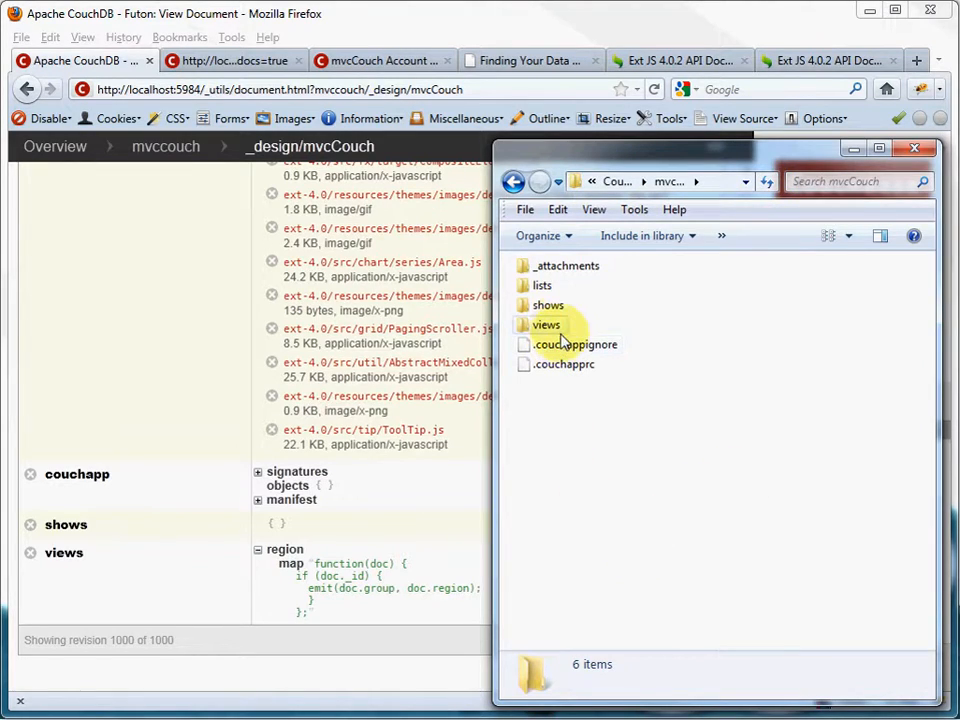
Step: Open the views folder, then the region folder, revealing map.js
click(546, 324)
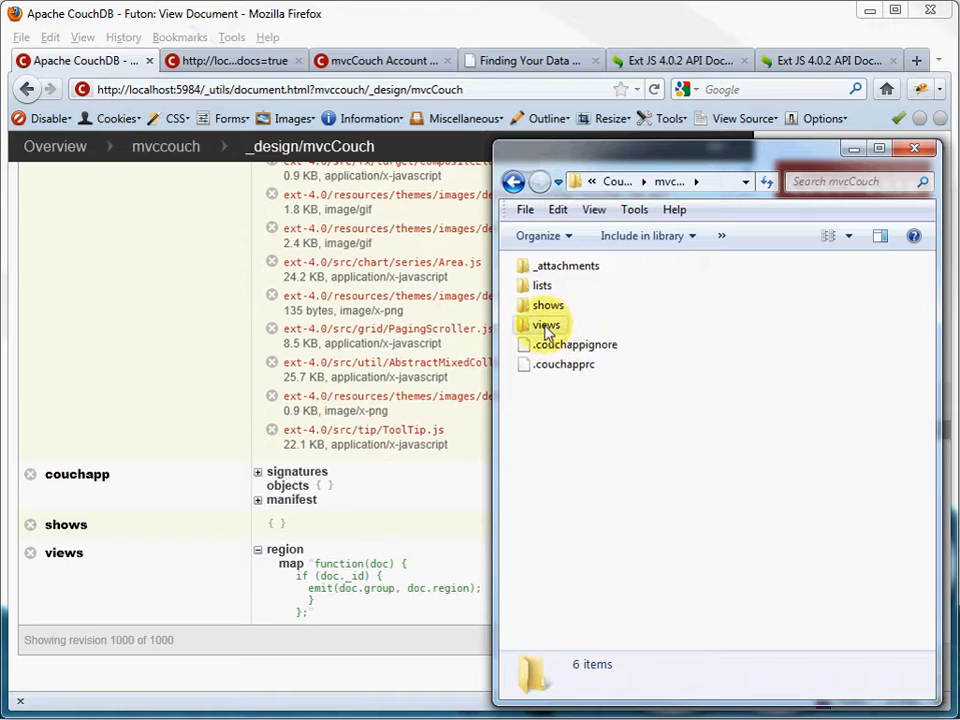
mouse_move(545, 325)
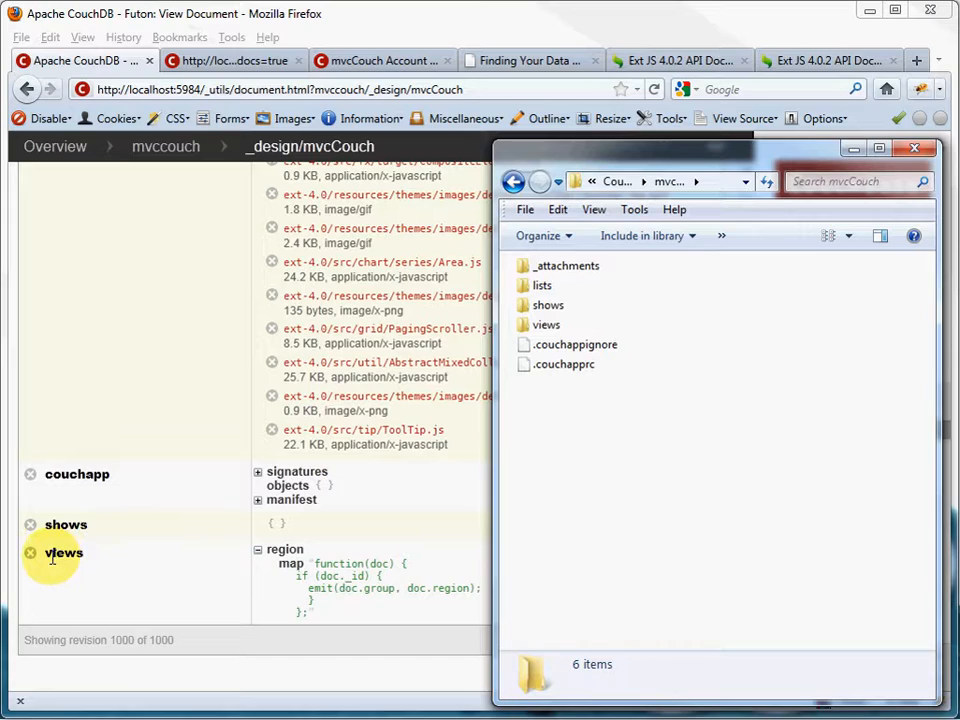
mouse_move(85, 555)
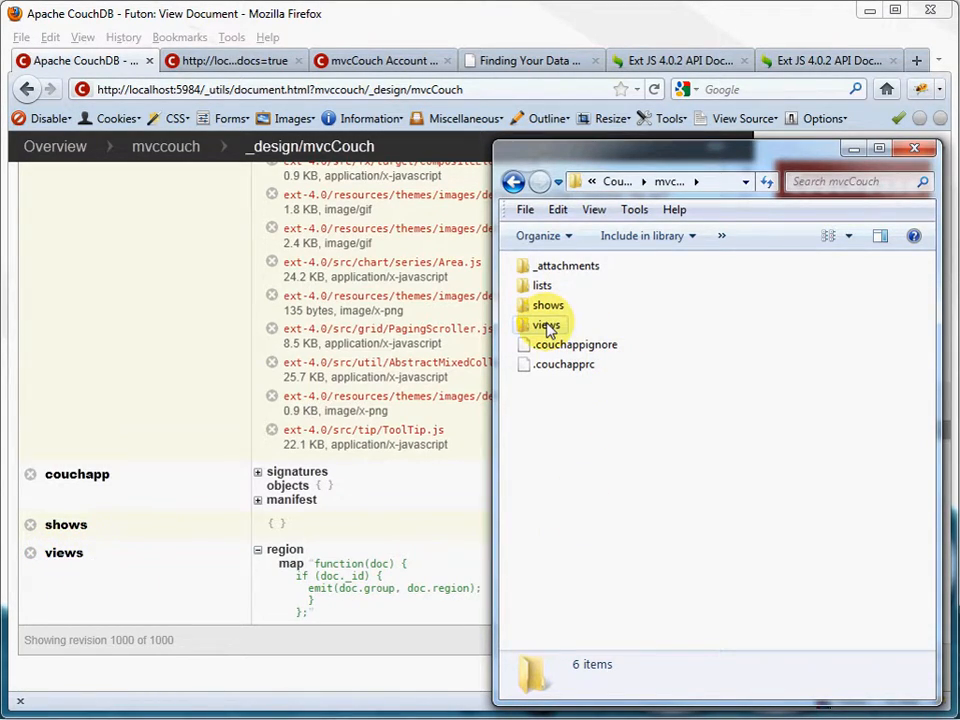
double_click(547, 324)
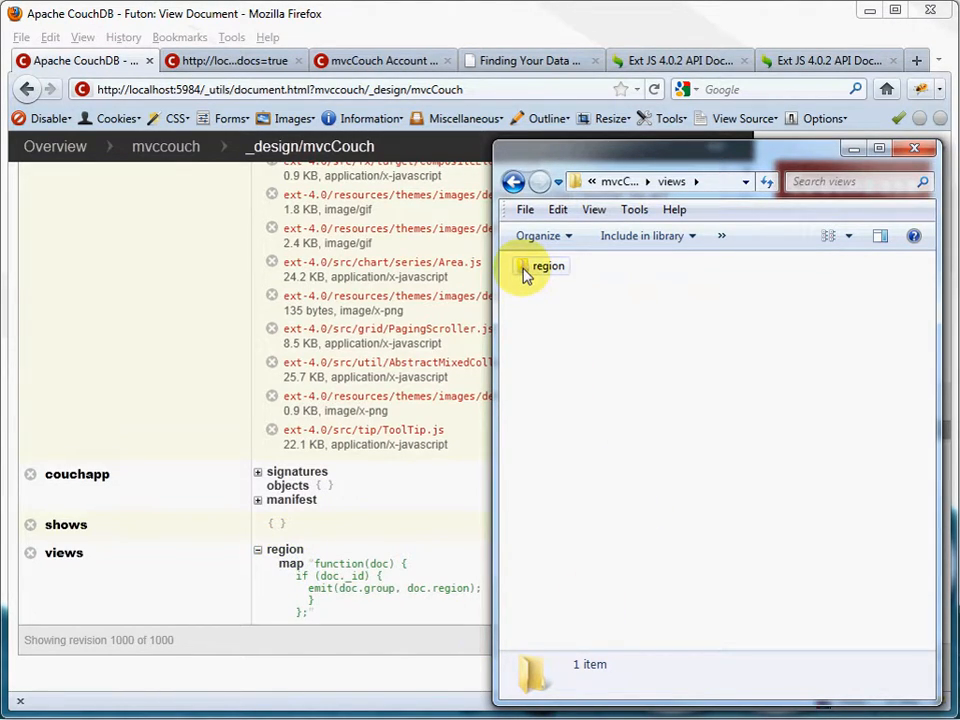
double_click(547, 266)
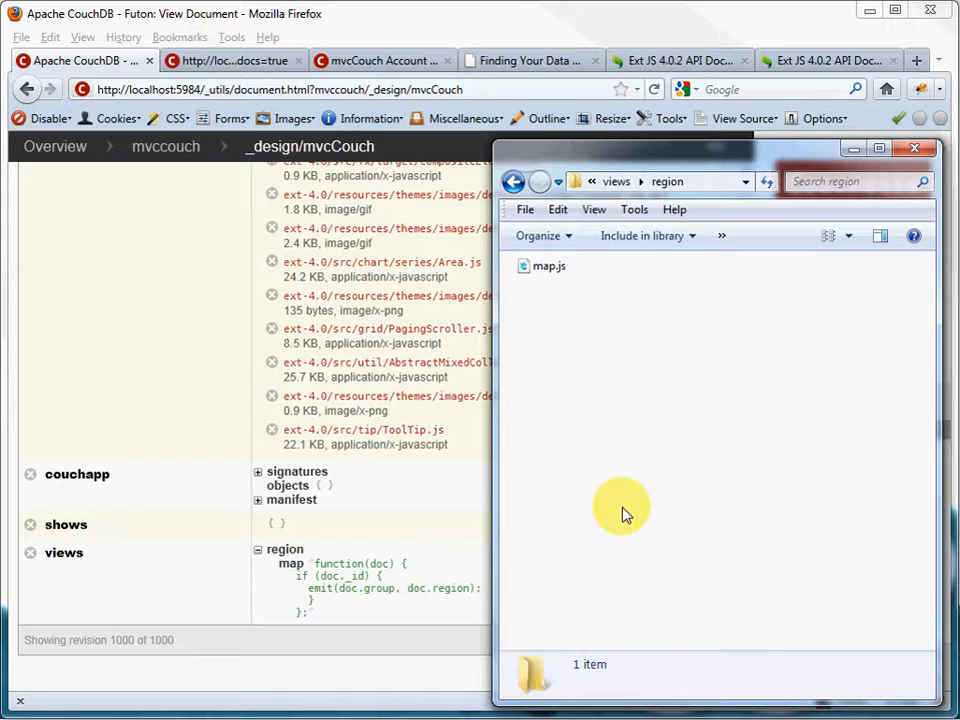
mouse_move(535, 300)
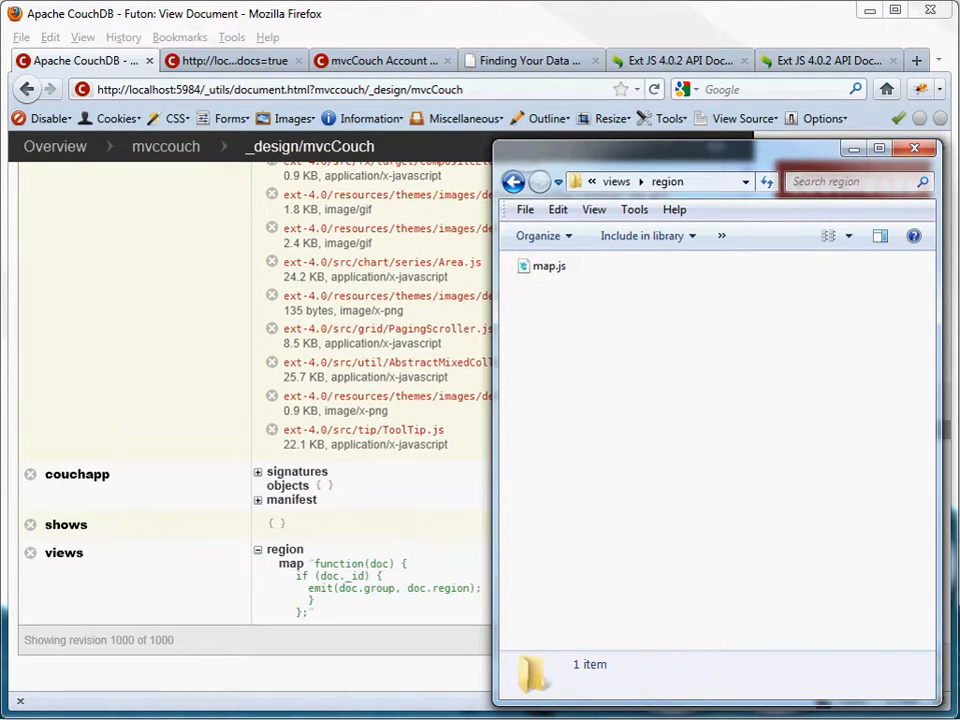
mouse_move(540, 265)
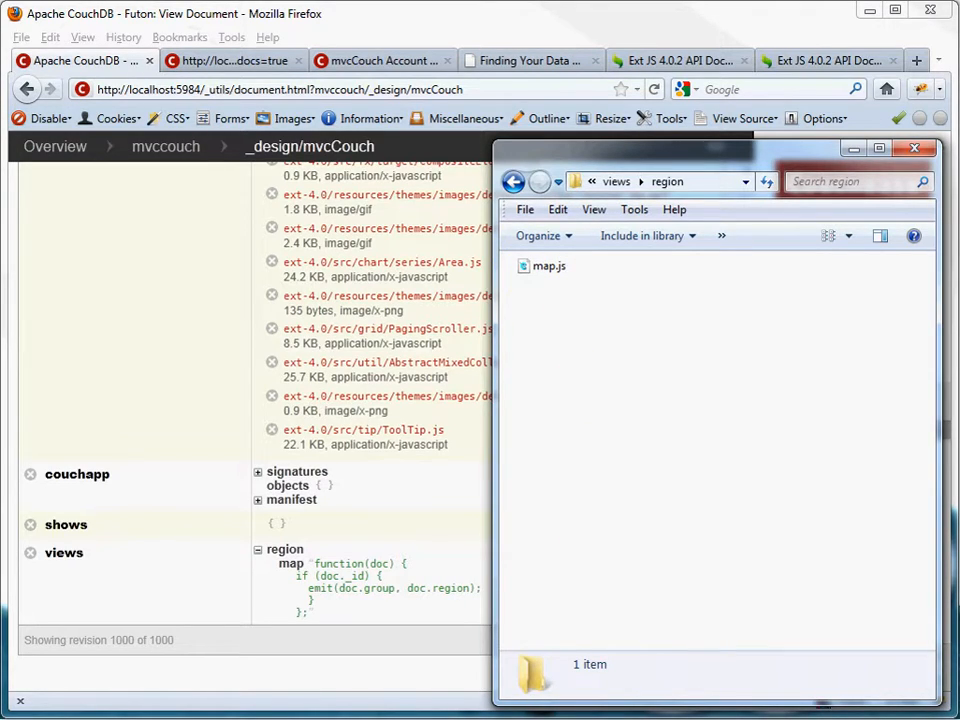
Step: Open map.js in ConTEXT and highlight the map function lines
double_click(549, 266)
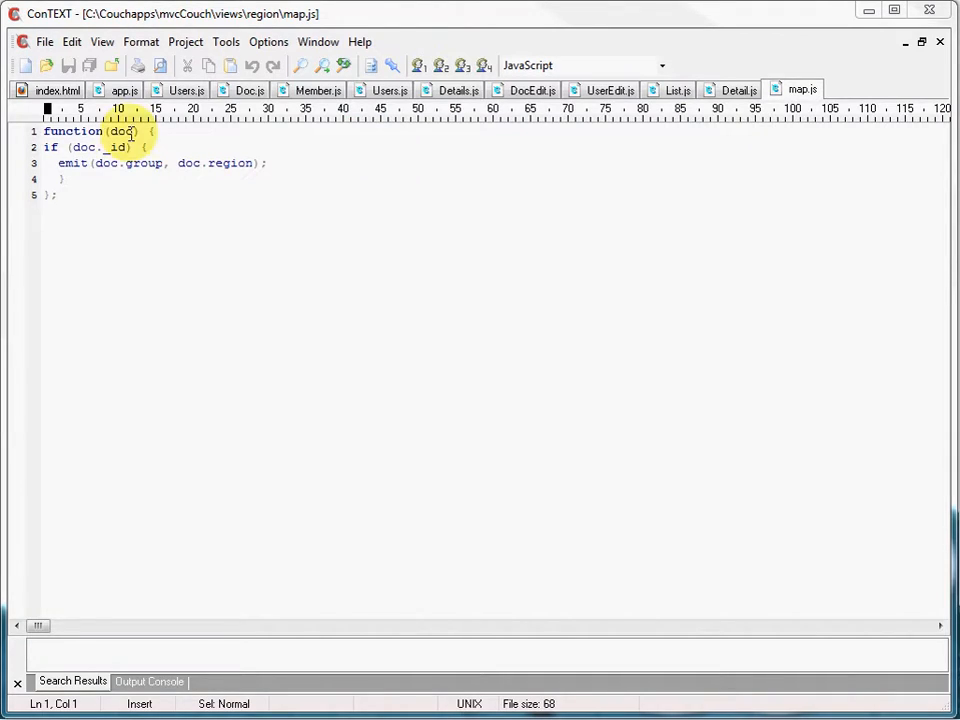
mouse_move(588, 281)
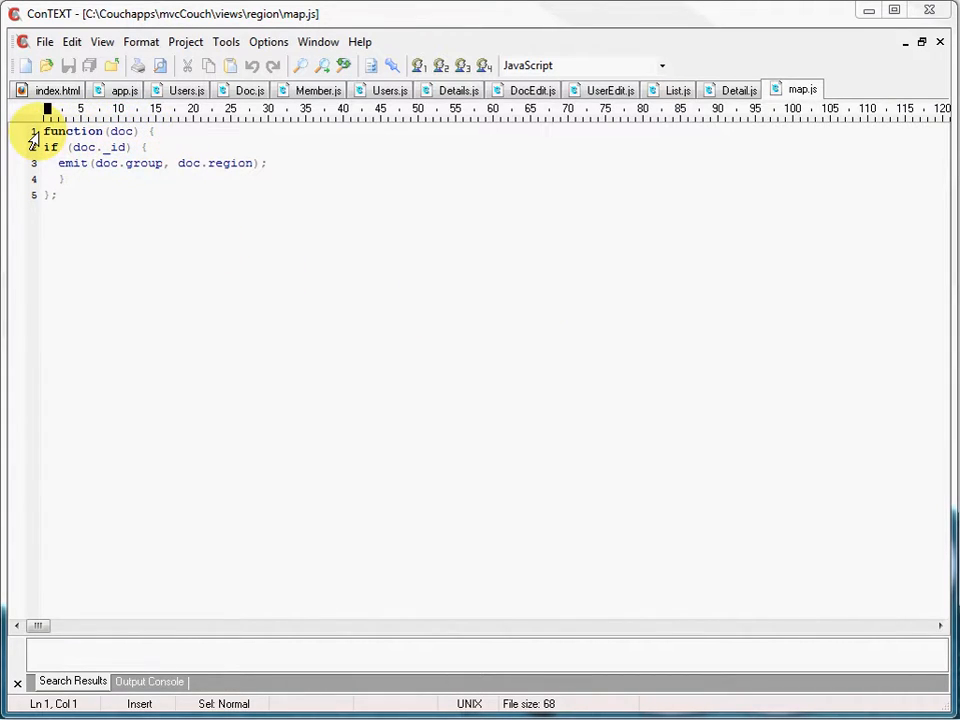
drag(47, 147, 65, 178)
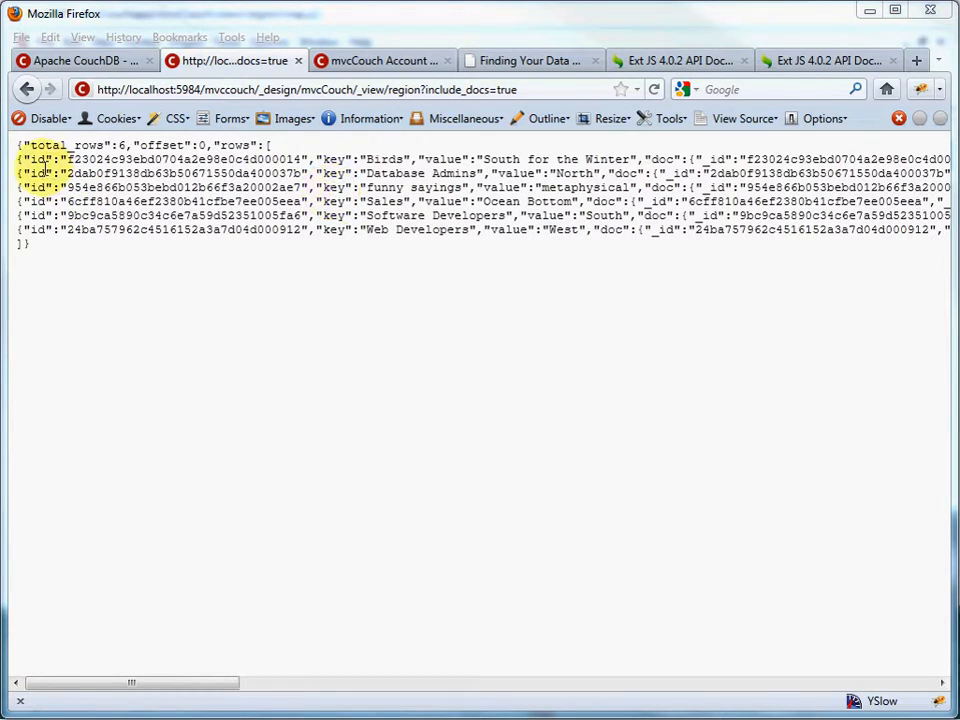
Step: Highlight the region view rows' id, key, value and included doc fields
drag(30, 158, 300, 158)
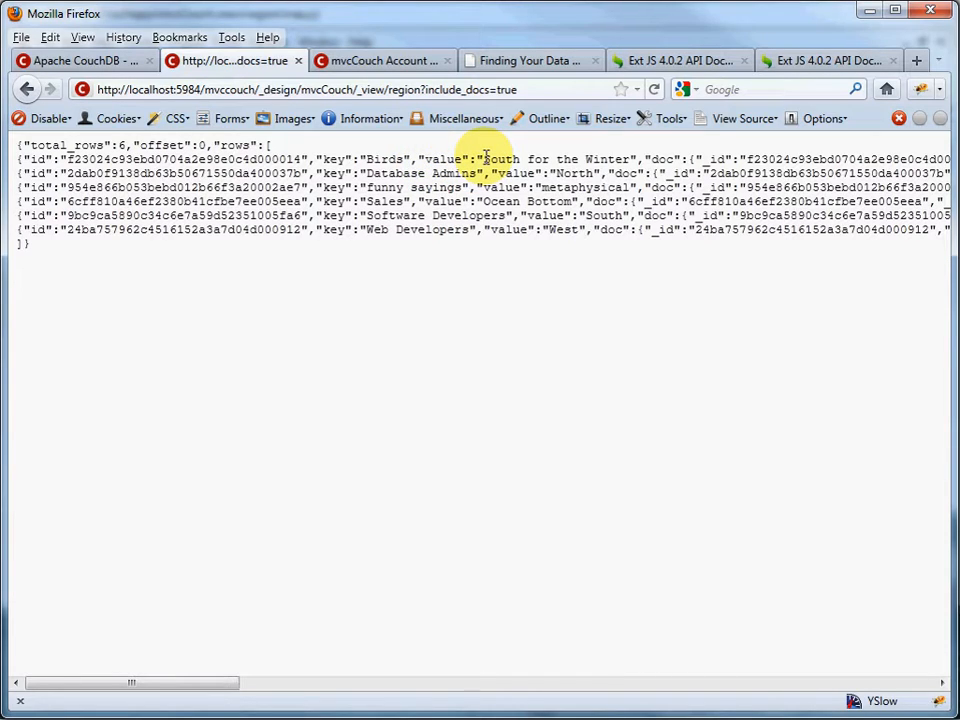
drag(485, 159, 548, 229)
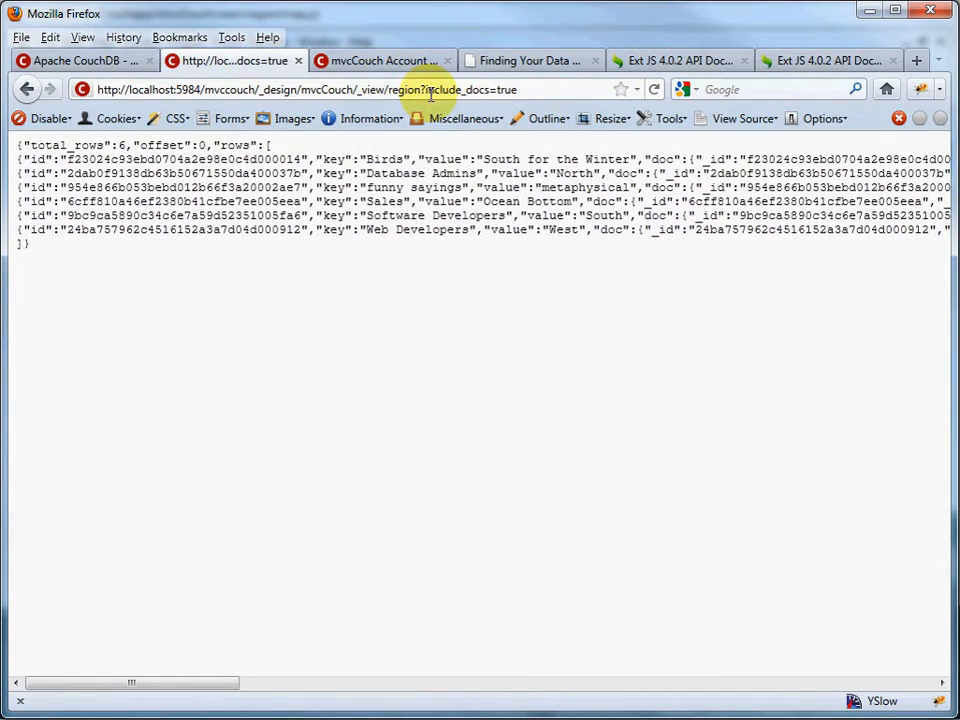
double_click(470, 89)
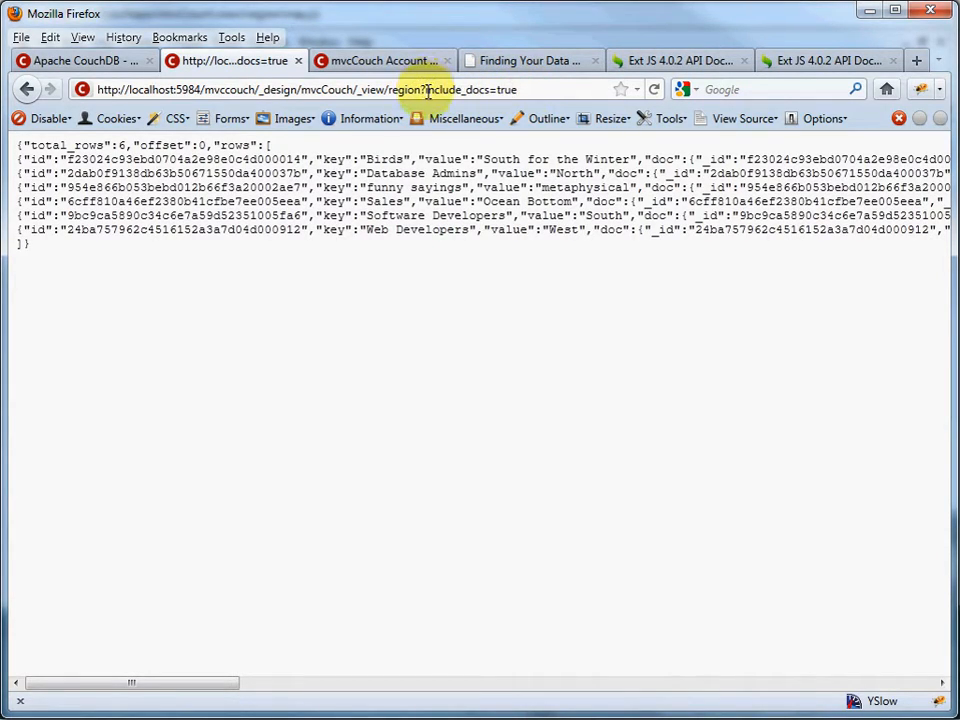
double_click(470, 89)
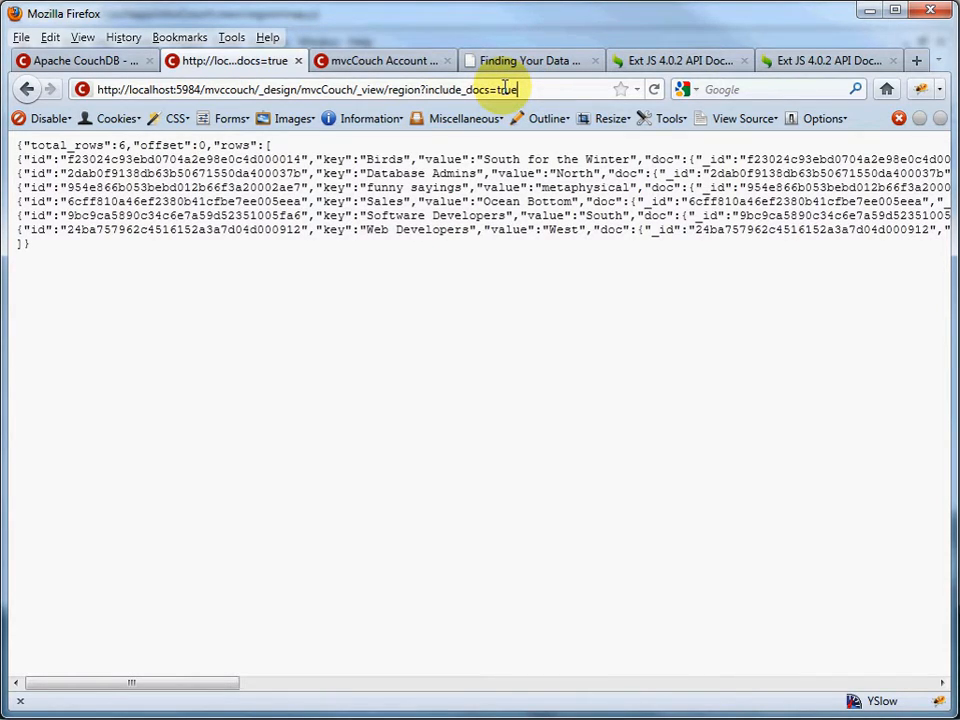
double_click(660, 159)
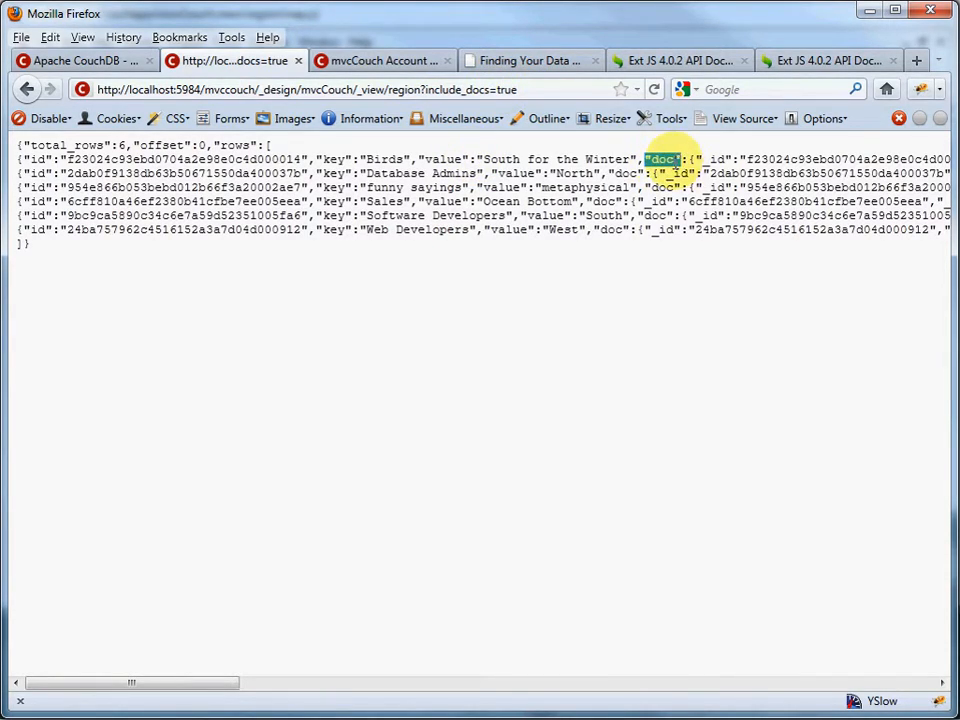
mouse_move(315, 690)
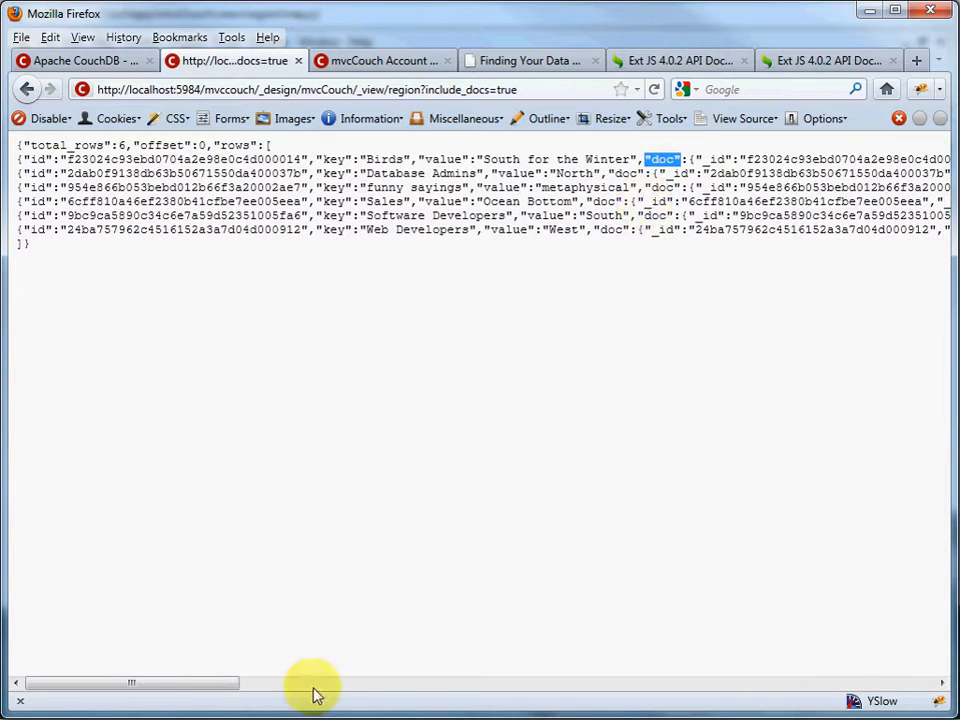